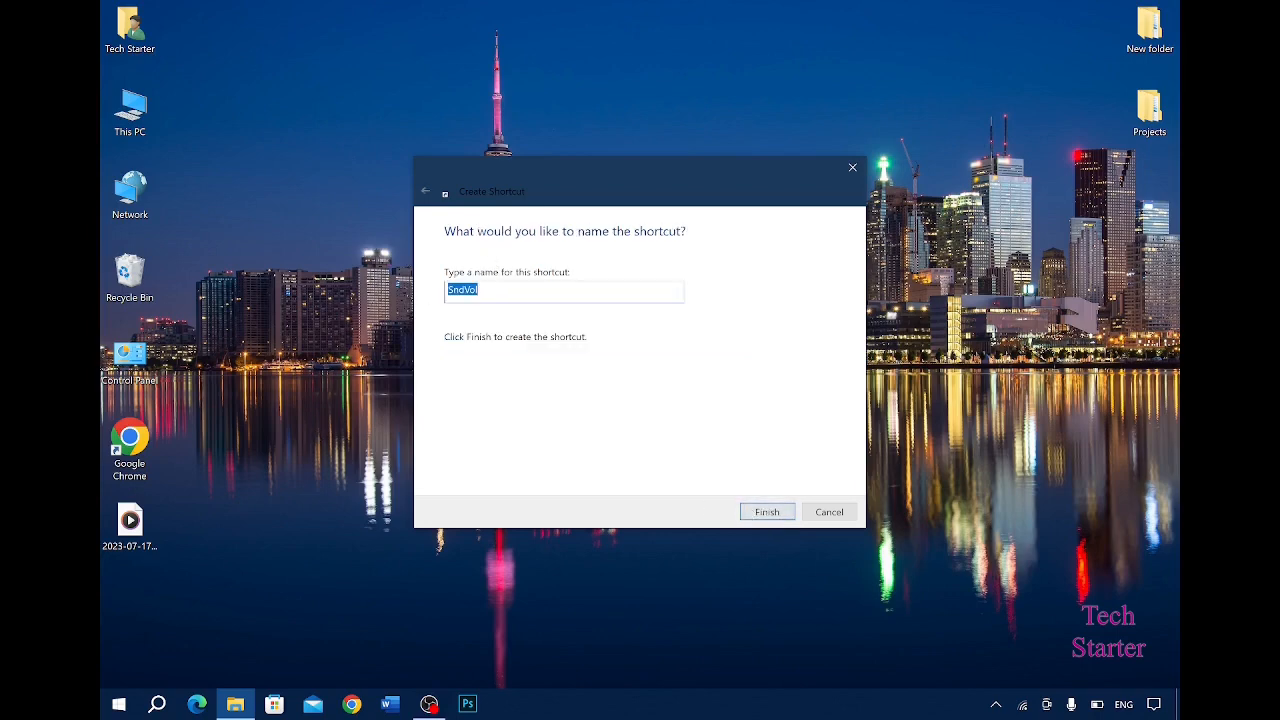
Name the new SndVol.exe desktop shortcut 'Sound' in the Create Shortcut wizard.
left_click(766, 512)
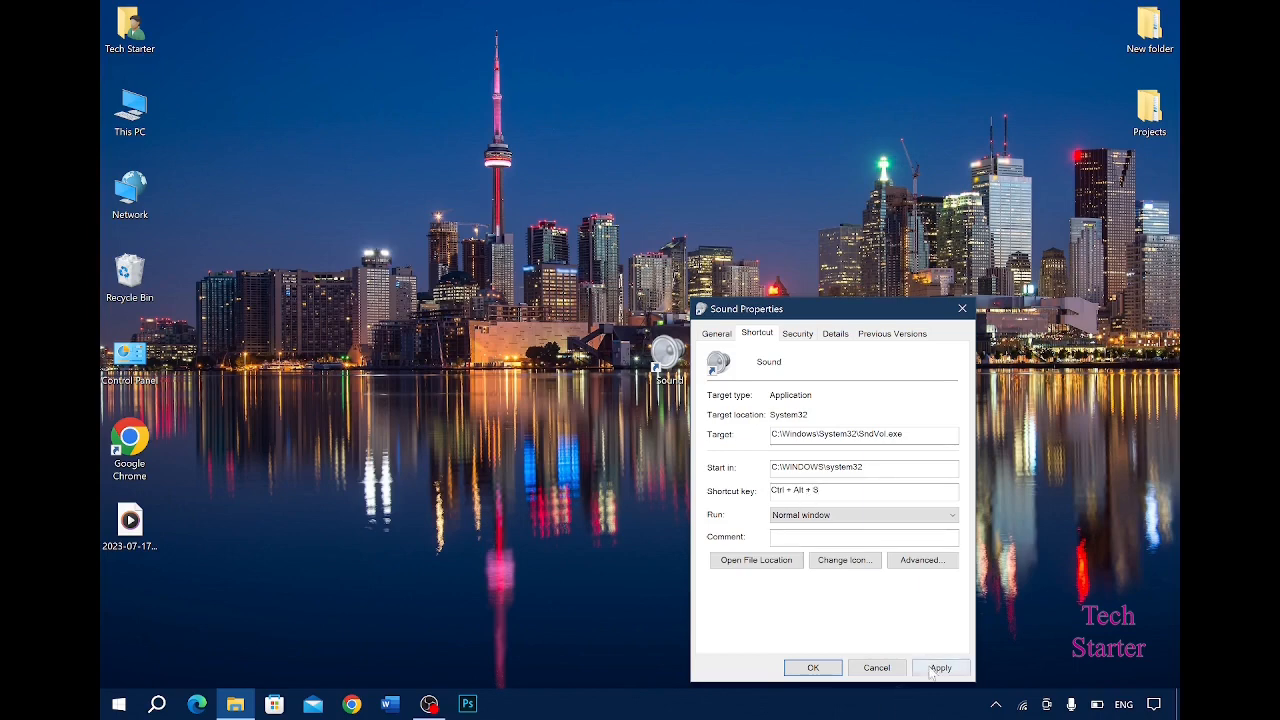
Assign Ctrl+Alt+S as the Sound shortcut's key in Properties and apply it.
left_click(940, 668)
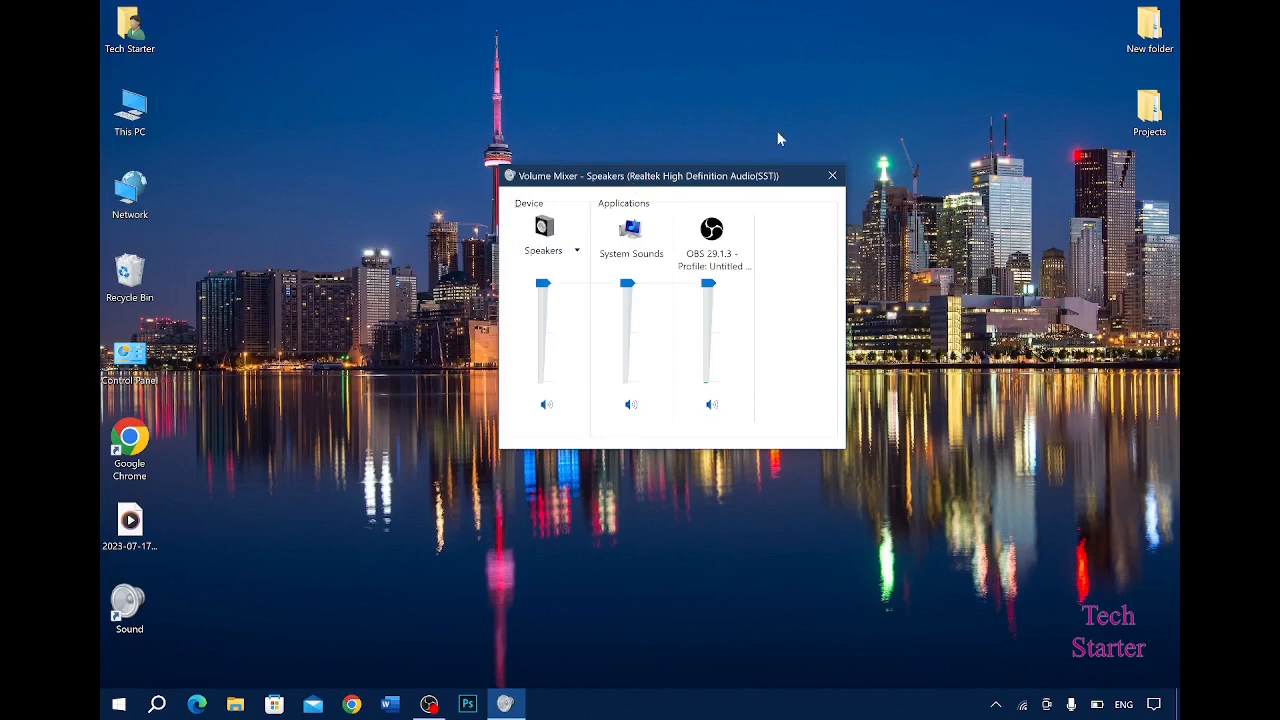
Close the Volume Mixer after checking the speaker, System Sounds and OBS levels.
left_click(832, 176)
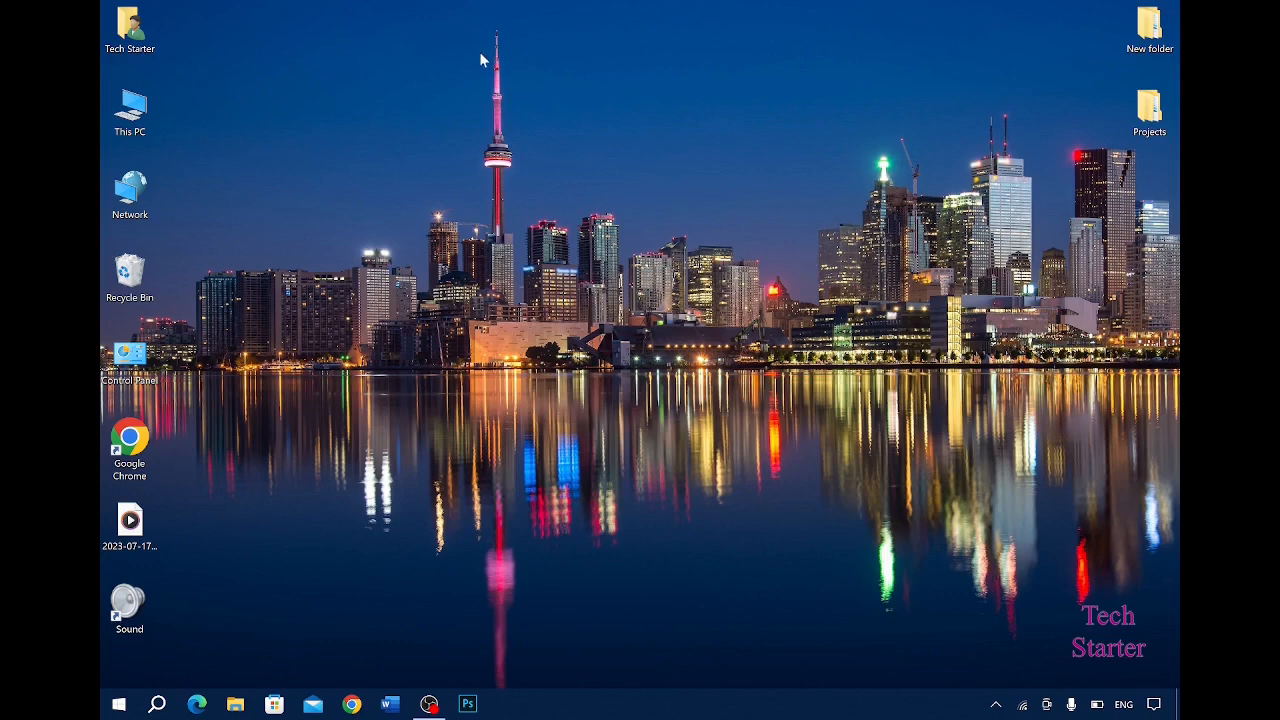